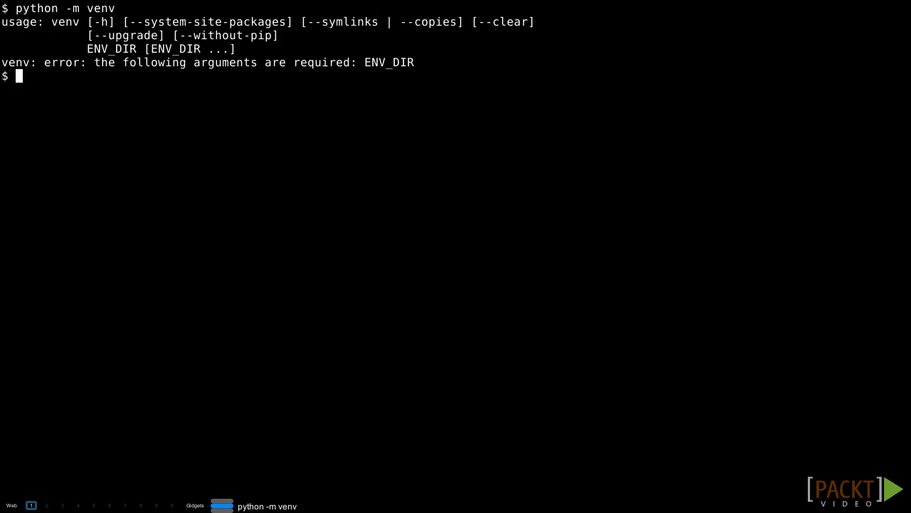
Run python -m venv.__main__ directly to get the same missing ENV_DIR usage error
type("python -m venv.__main__")
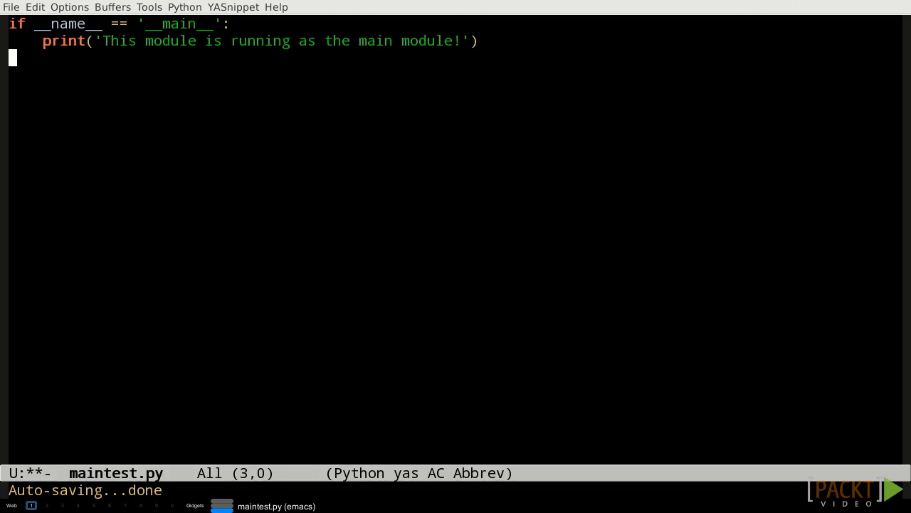
Place the cursor in maintest.py to add the if __name__ == '__main__': print block
left_click(222, 506)
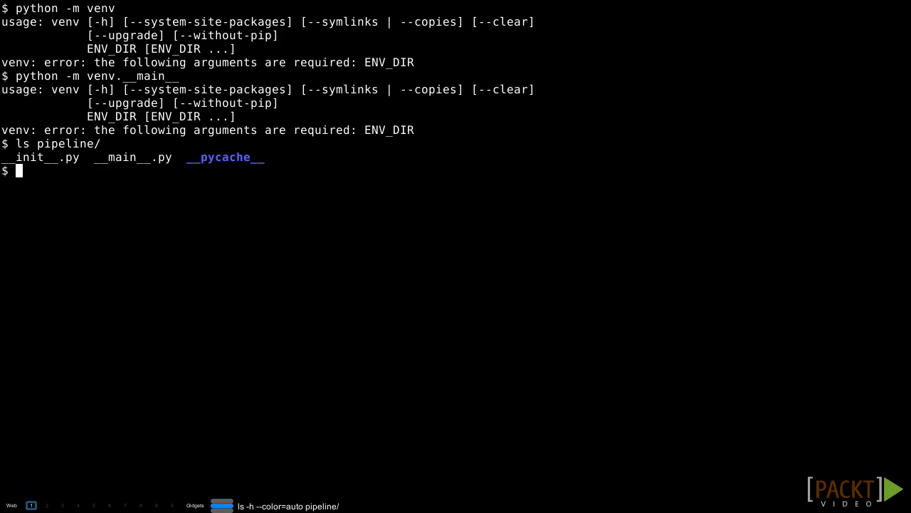
Enter the command emacs pipeline/ to open the pipeline package folder in Emacs
type("emacs pipeline/")
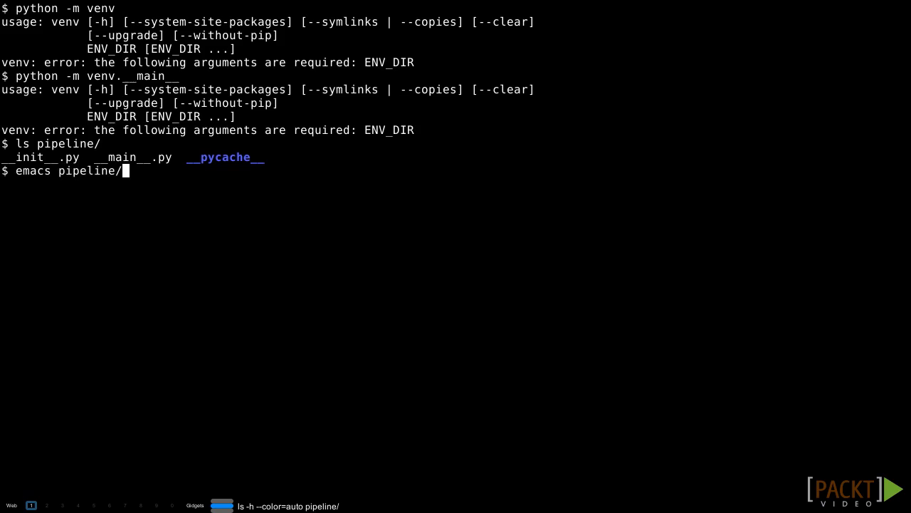